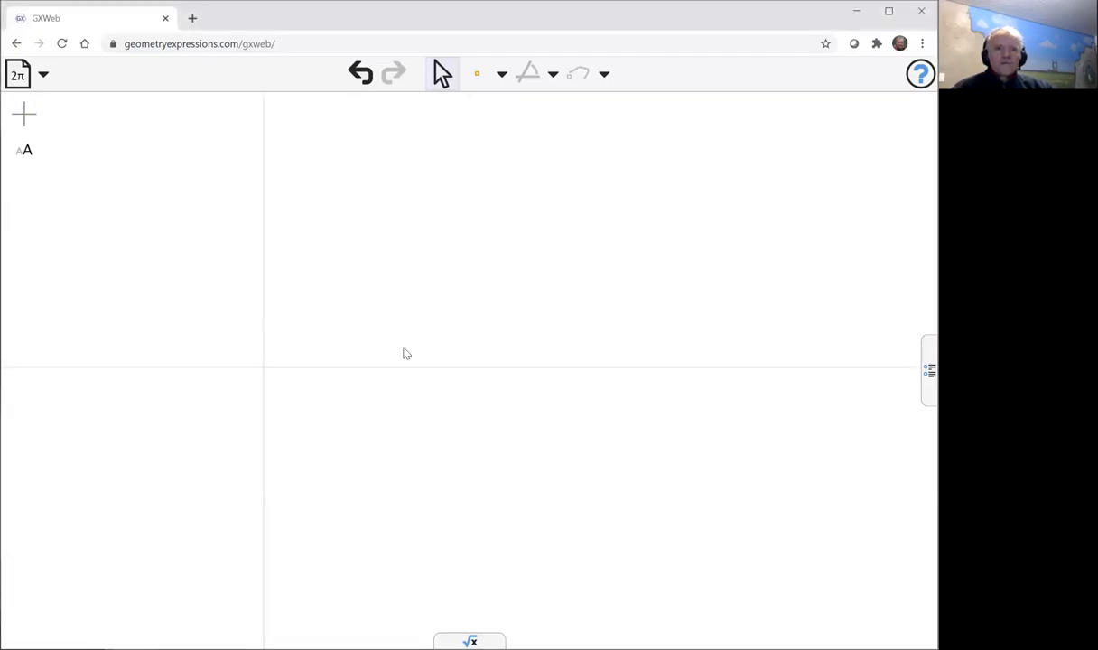
- Draw segment AB from the origin and a line constrained parallel to the vertical axis
click(502, 72)
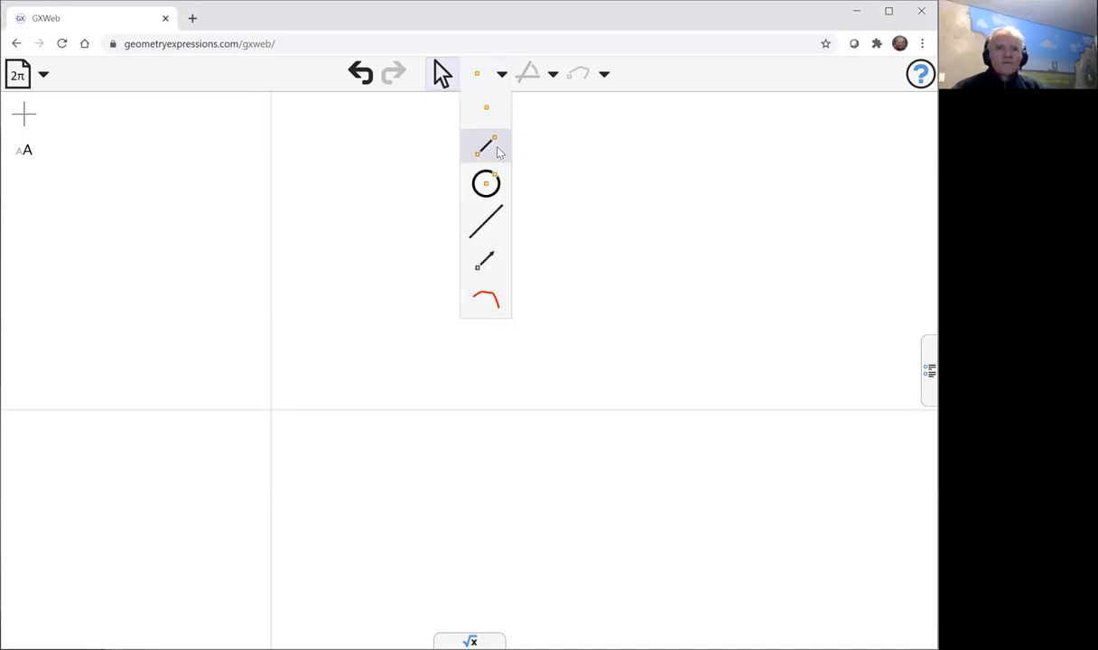
click(484, 147)
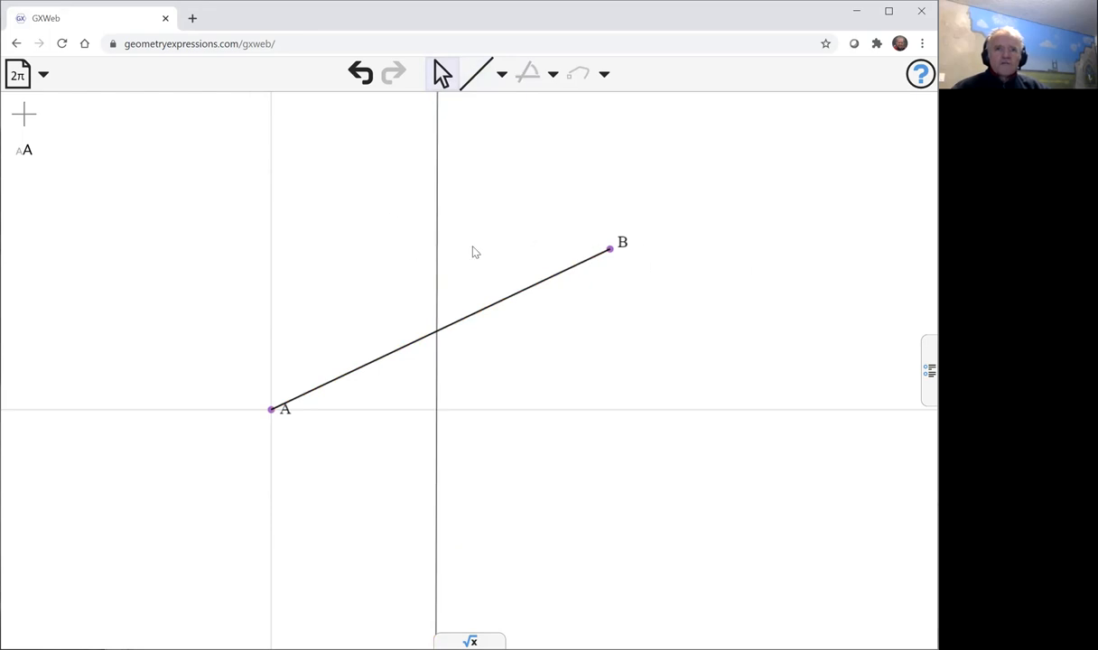
mouse_move(274, 219)
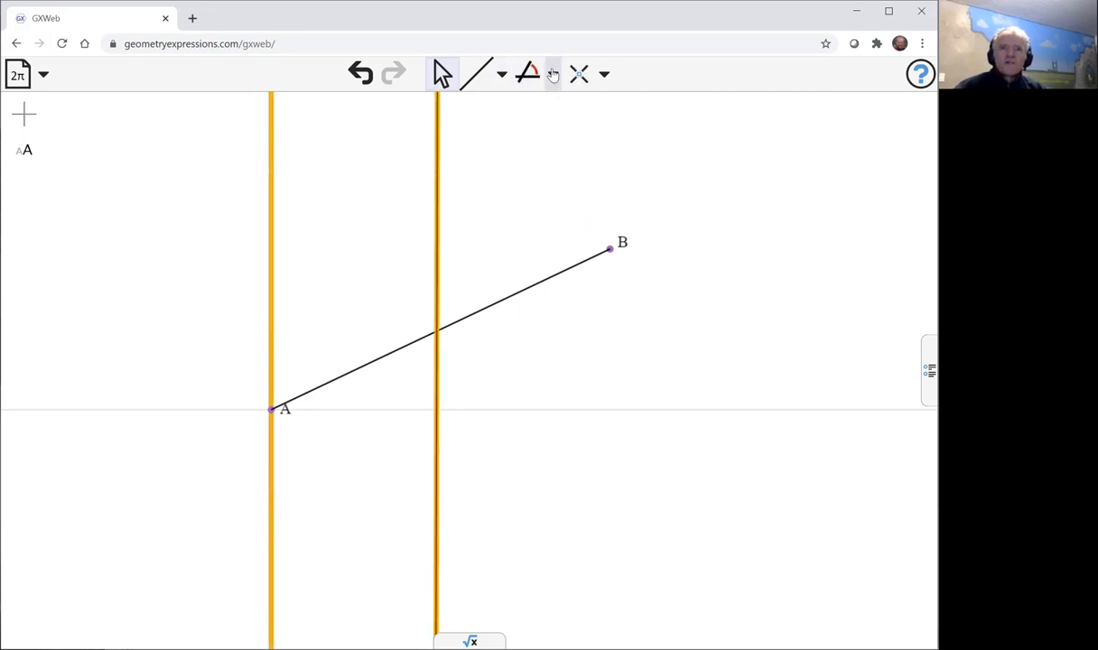
click(553, 72)
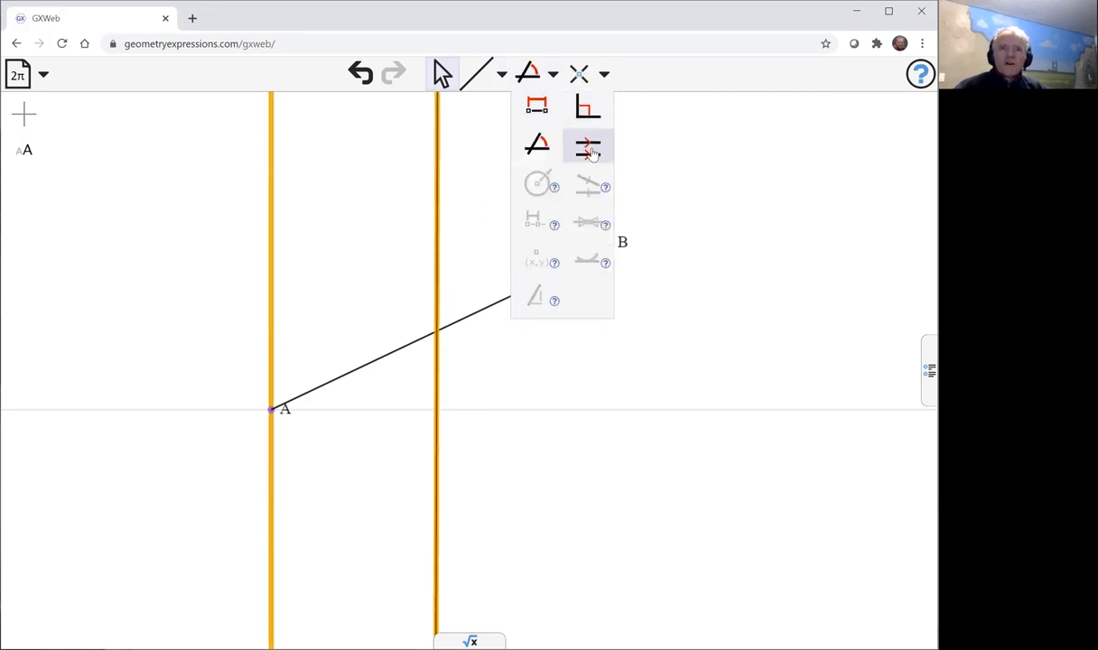
click(587, 147)
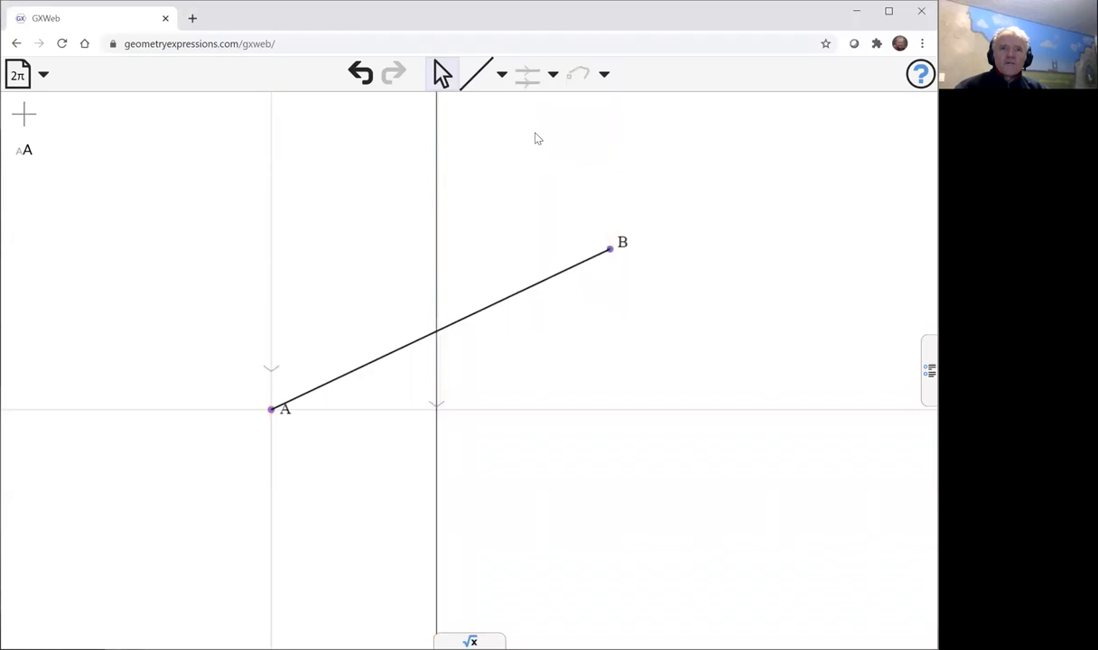
click(502, 74)
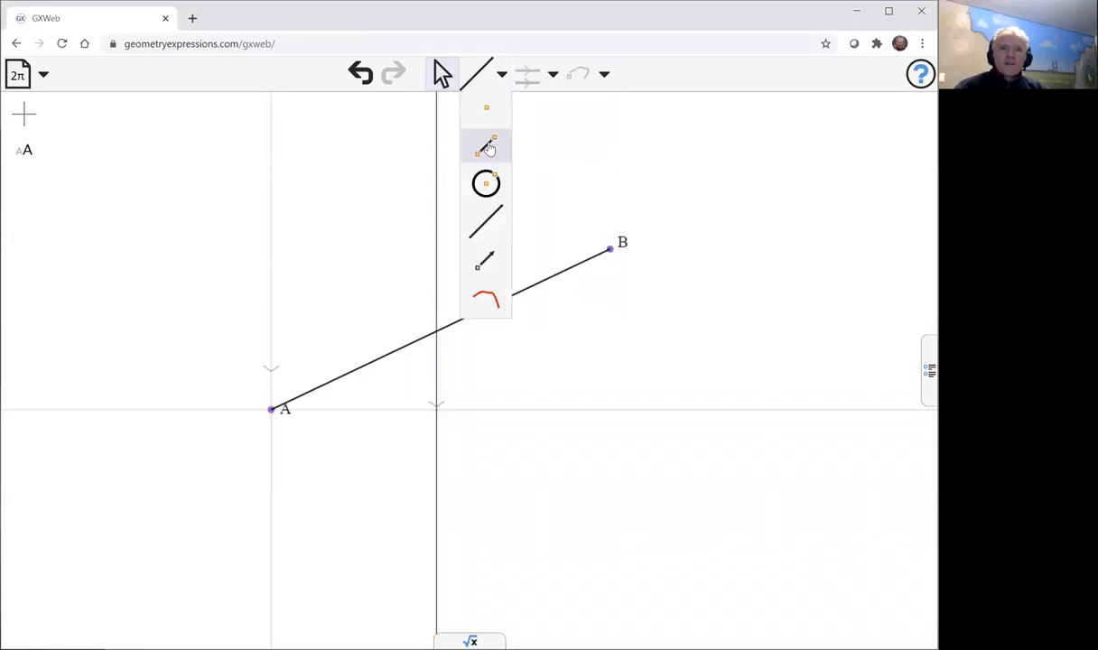
- Draw segment BC from B to the vertical line, perpendicular to it, and constrain CB's length
click(484, 147)
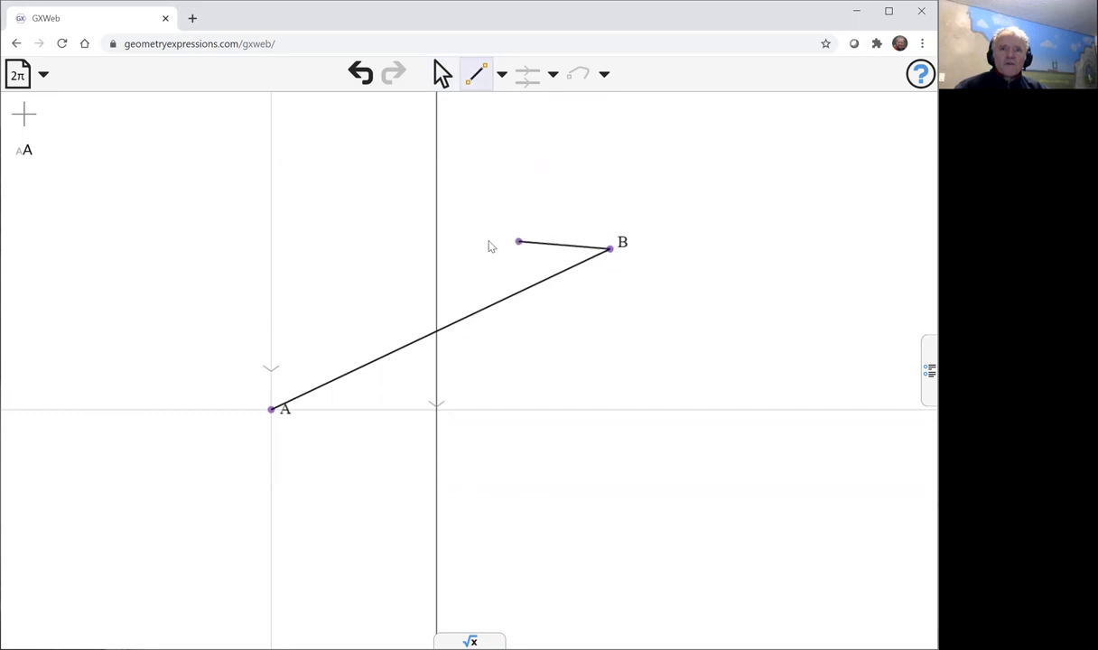
drag(519, 242, 437, 253)
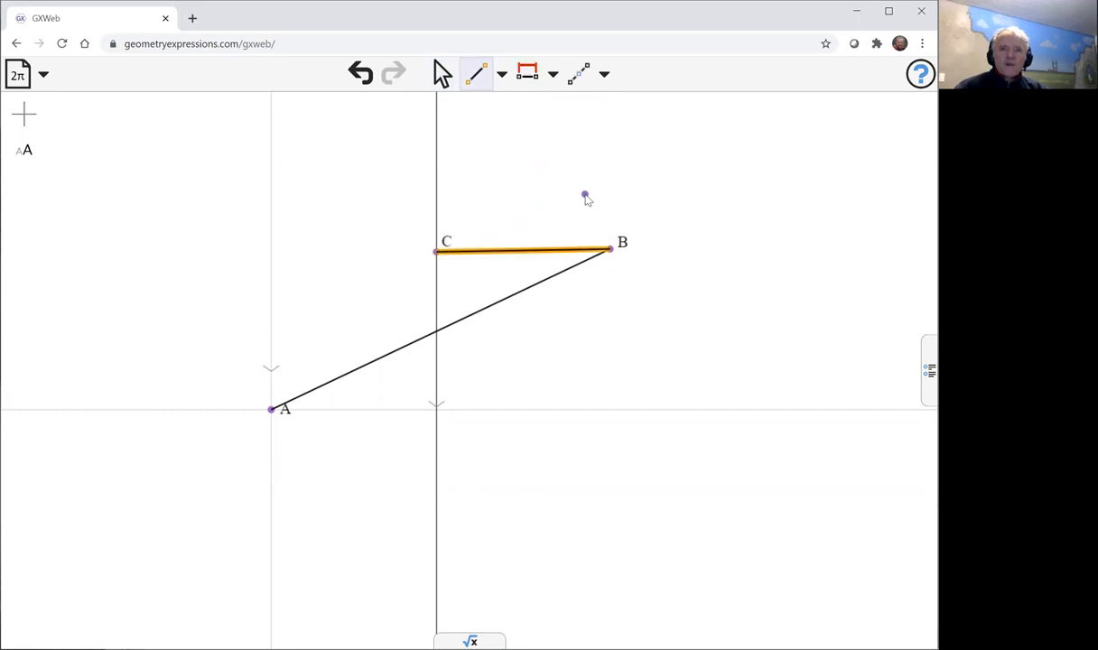
mouse_move(583, 193)
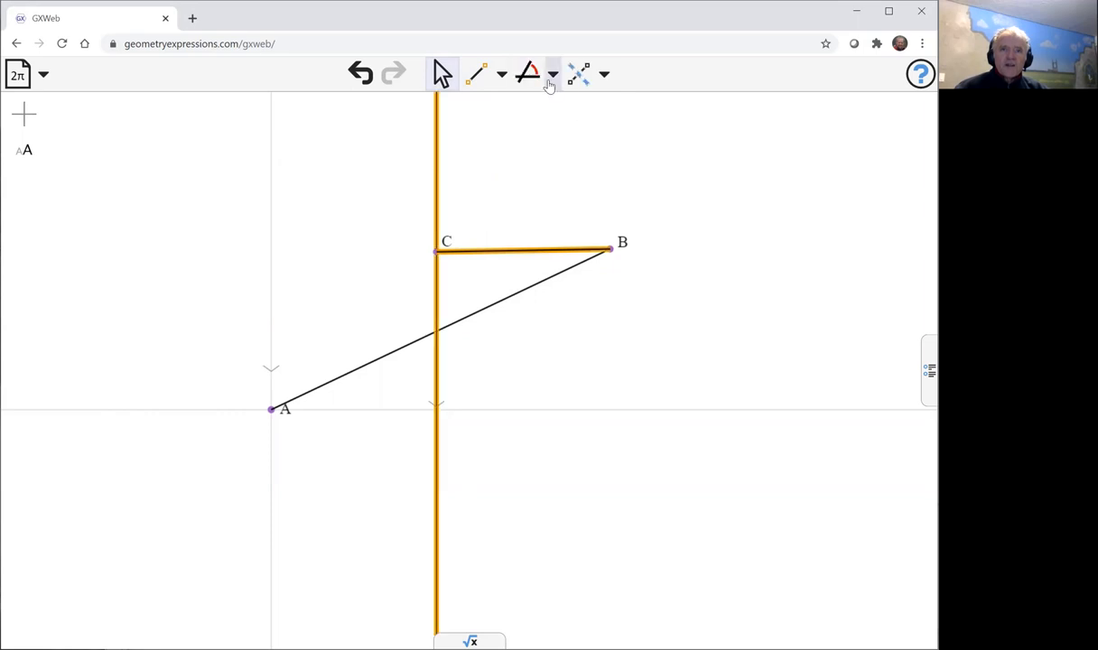
click(556, 74)
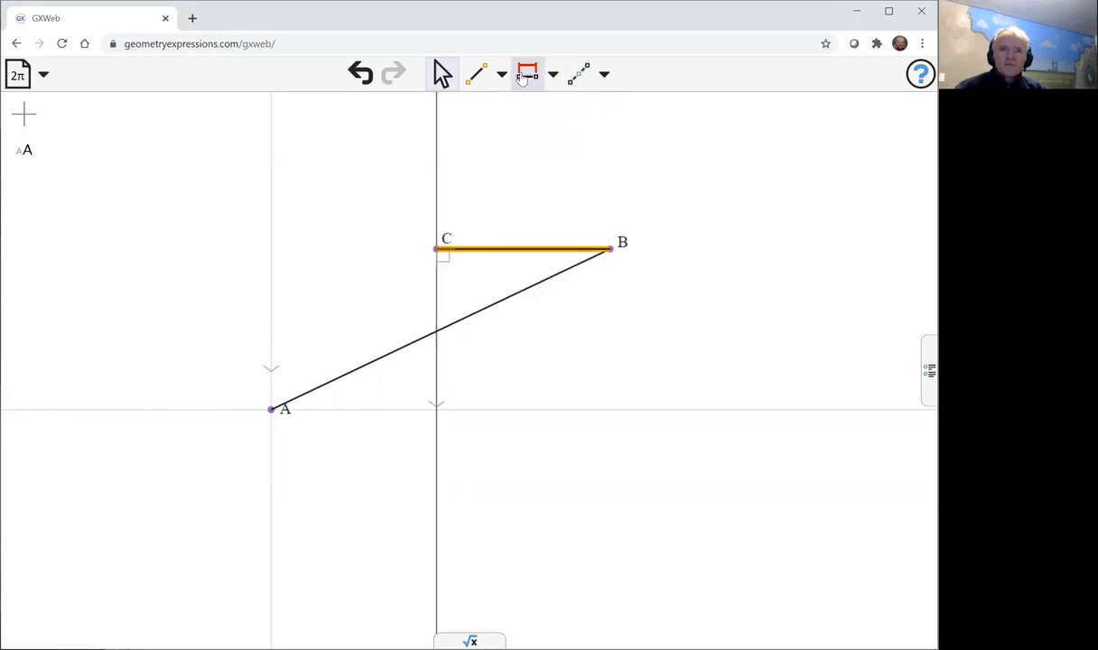
click(527, 72)
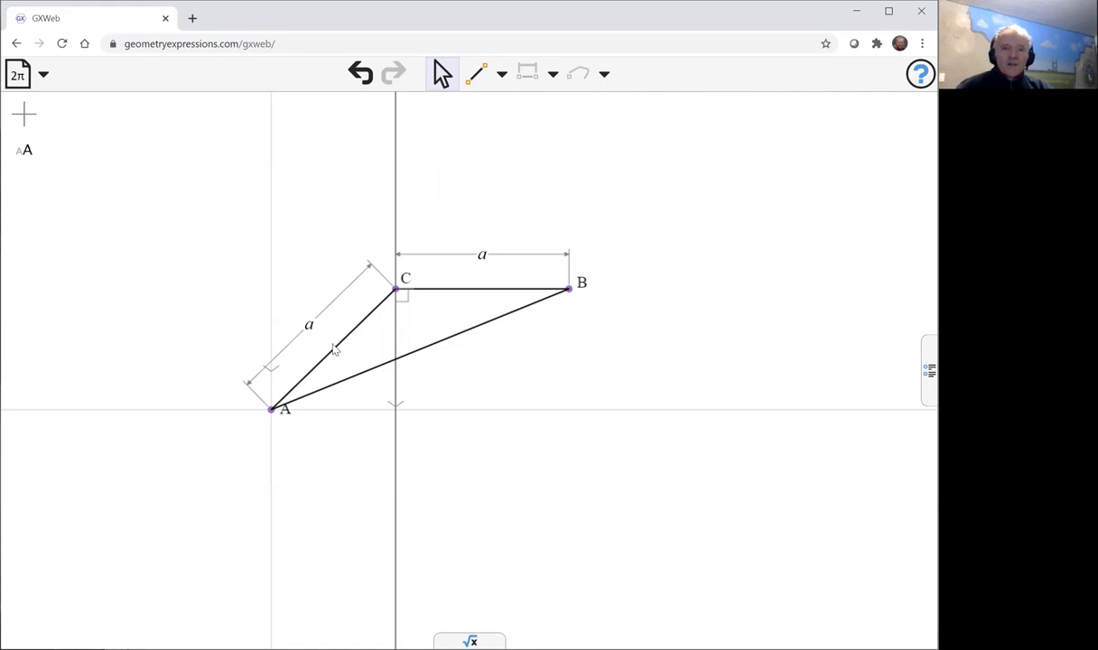
- Mark the angle at vertex A as theta on the right triangle with sides a
click(335, 350)
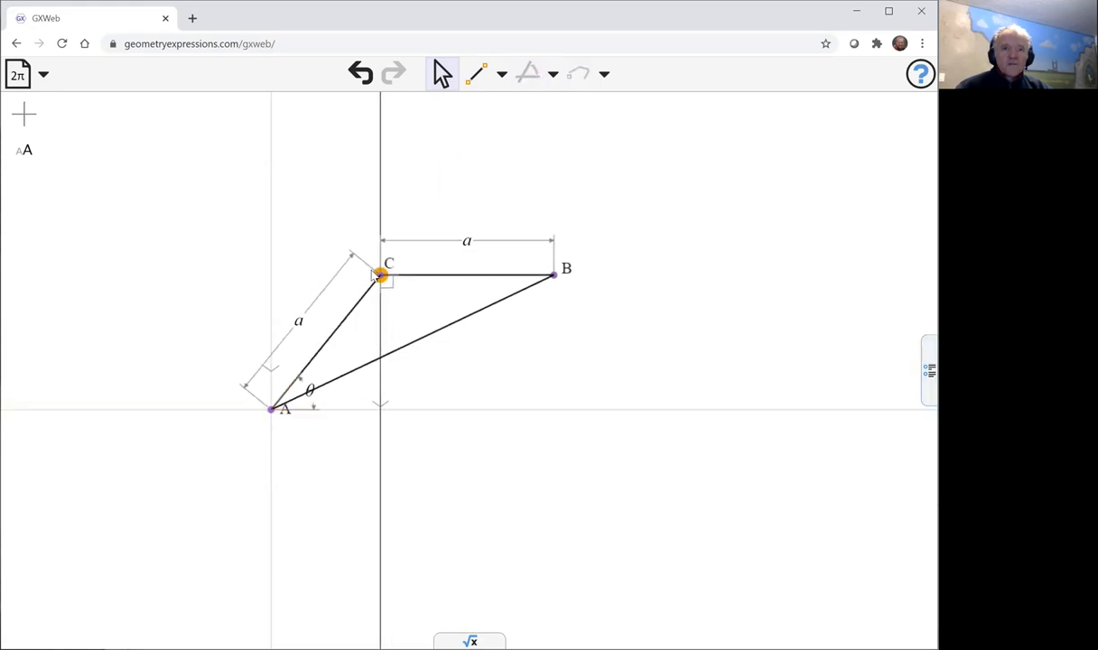
- Drag point C up and then lower to flex and flatten the constrained linkage
drag(379, 275, 344, 253)
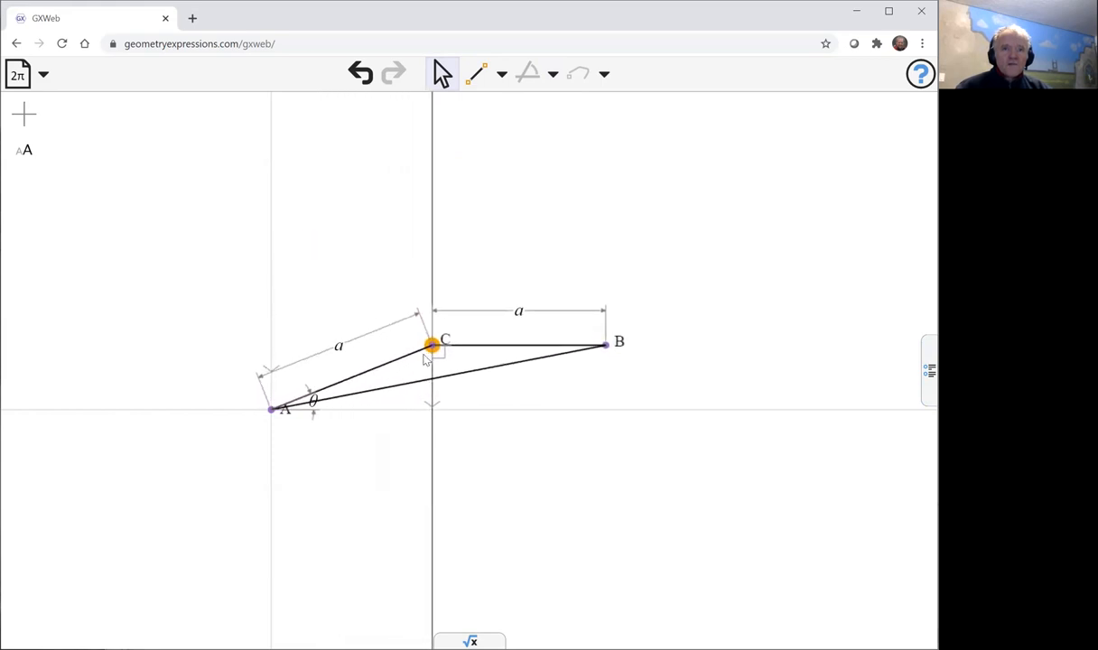
drag(432, 345, 352, 252)
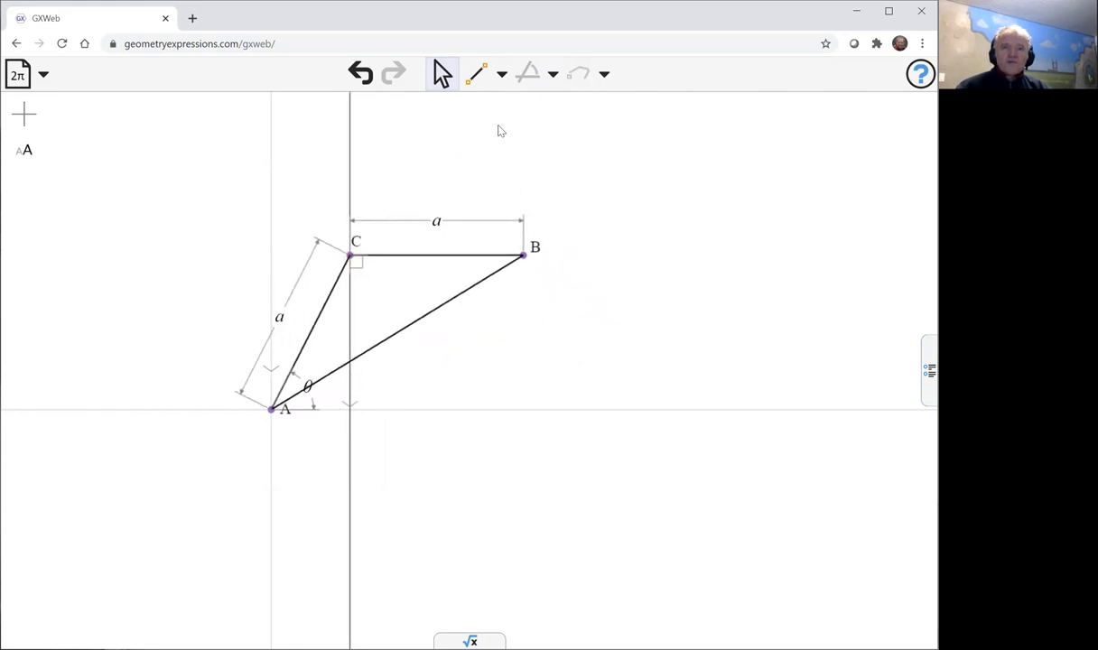
- Place D where AB meets the vertical line and trace its locus curve
click(506, 73)
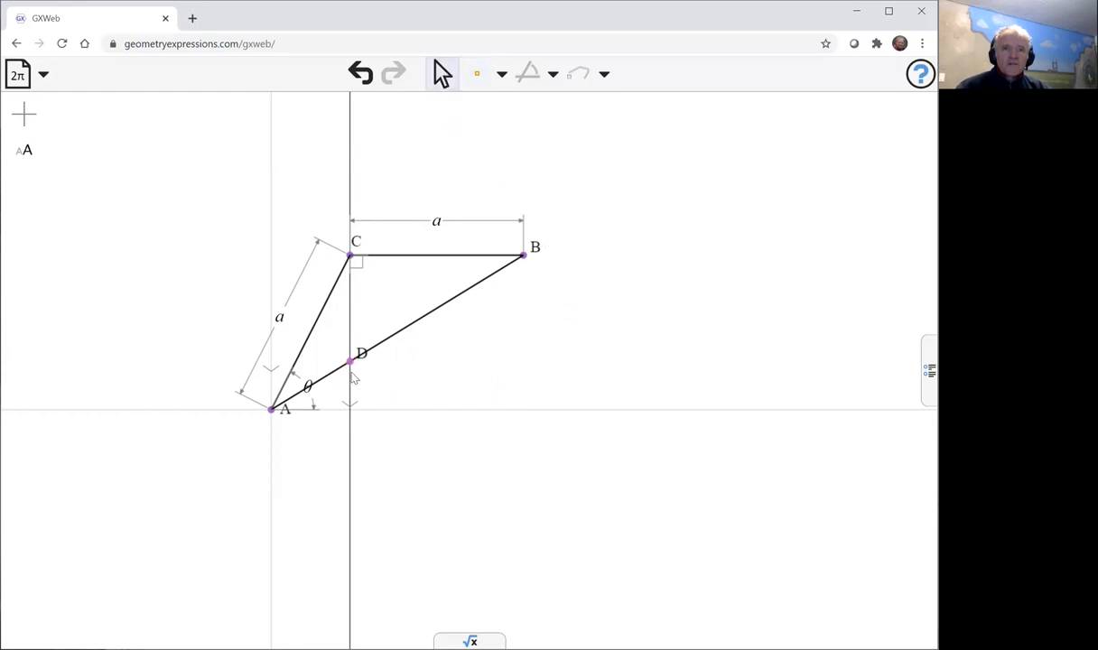
click(346, 361)
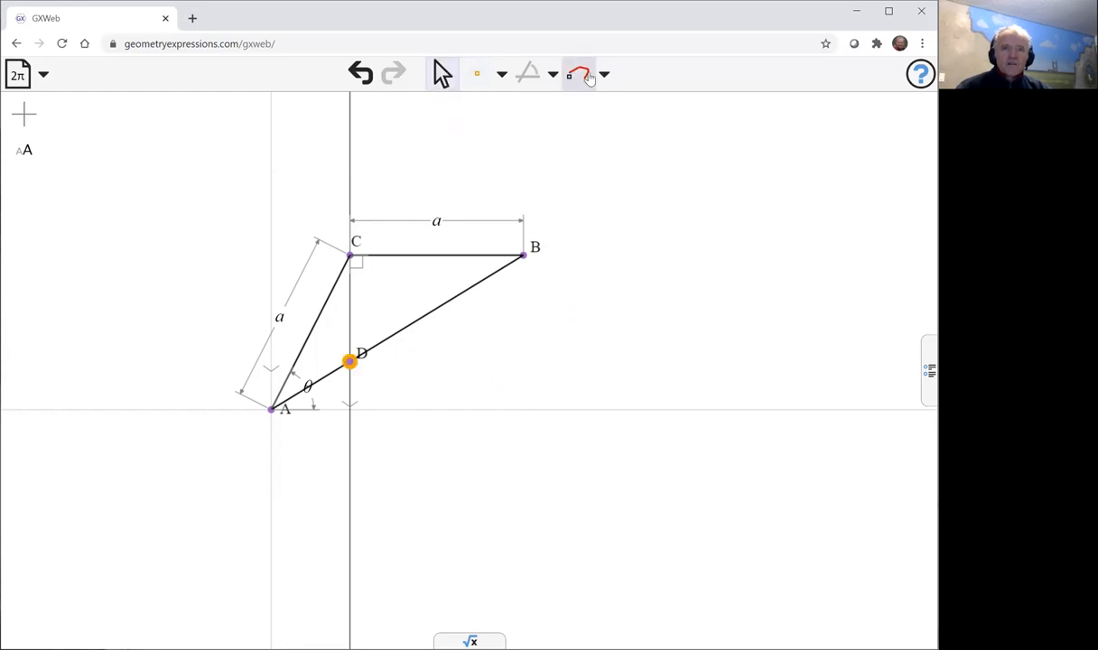
click(607, 74)
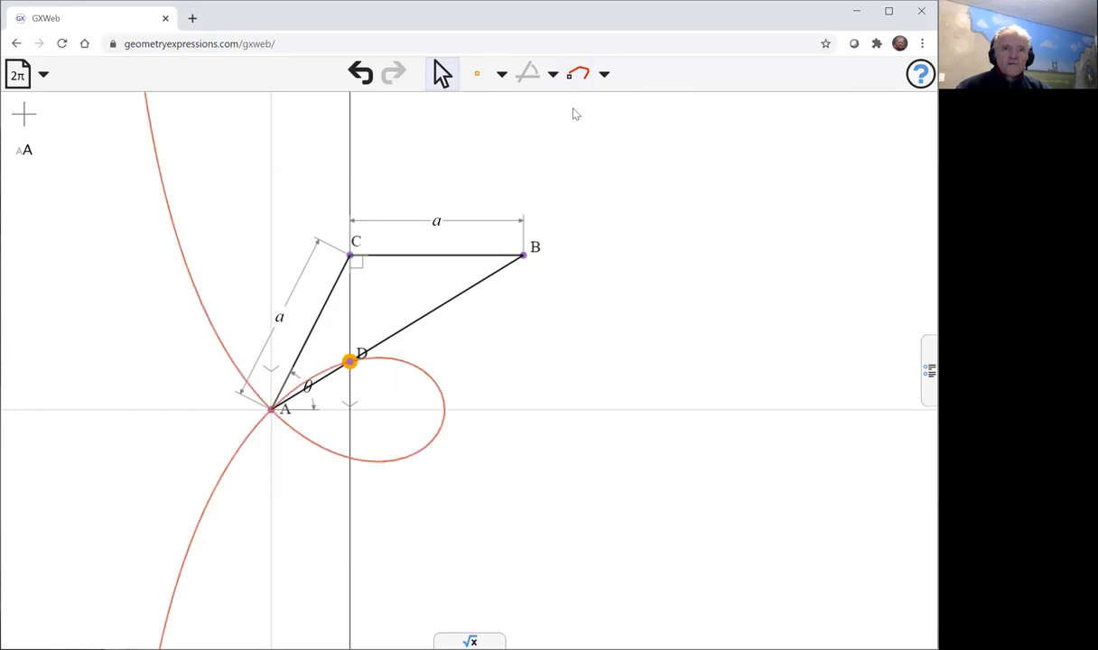
mouse_move(437, 383)
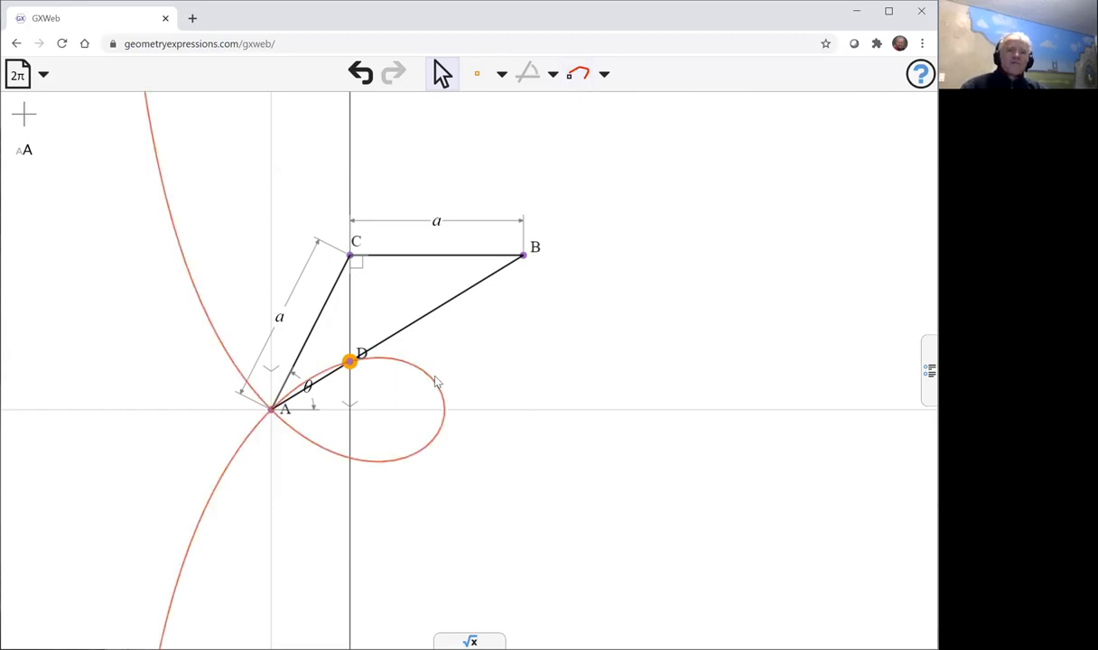
mouse_move(481, 393)
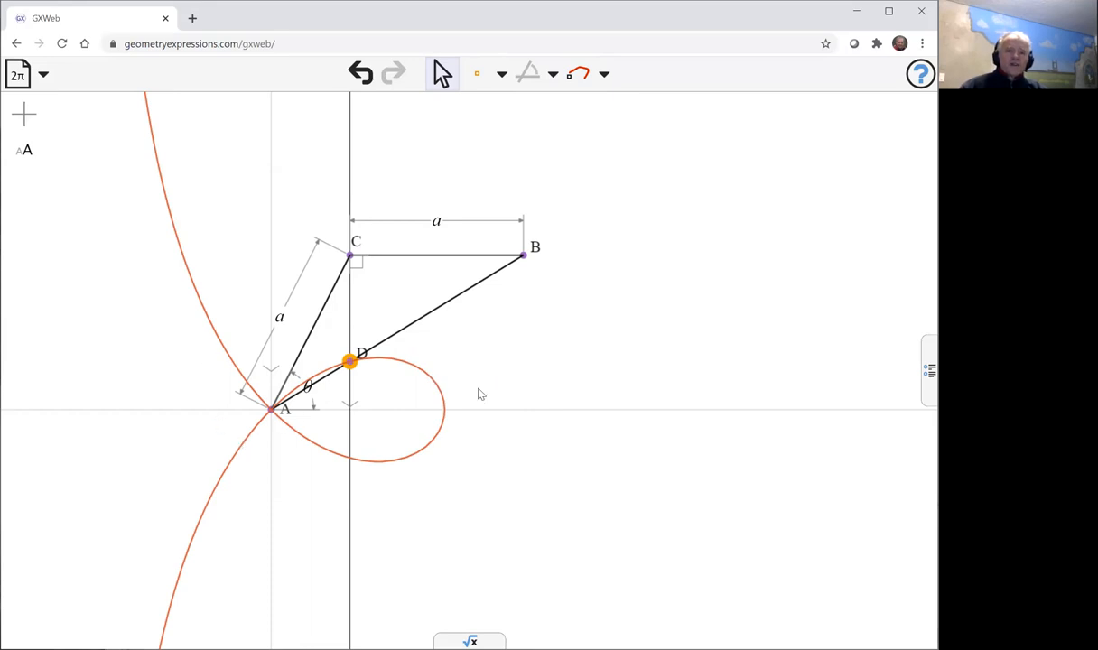
mouse_move(516, 458)
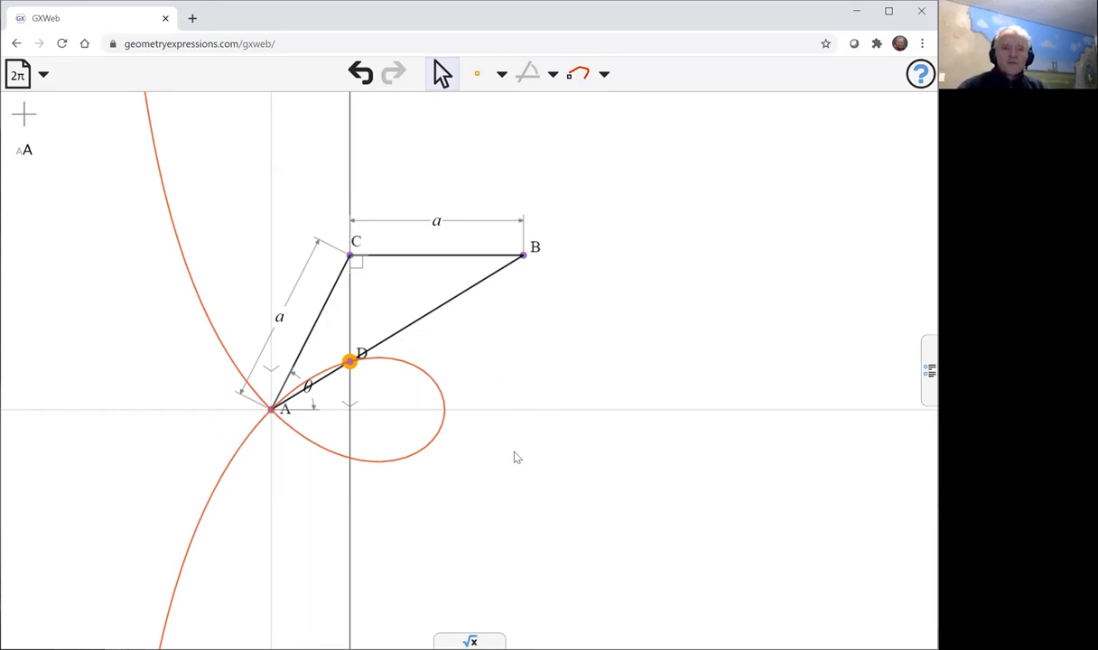
- Drag open the calculation panel and start an equation( expression for the locus
drag(517, 455, 740, 441)
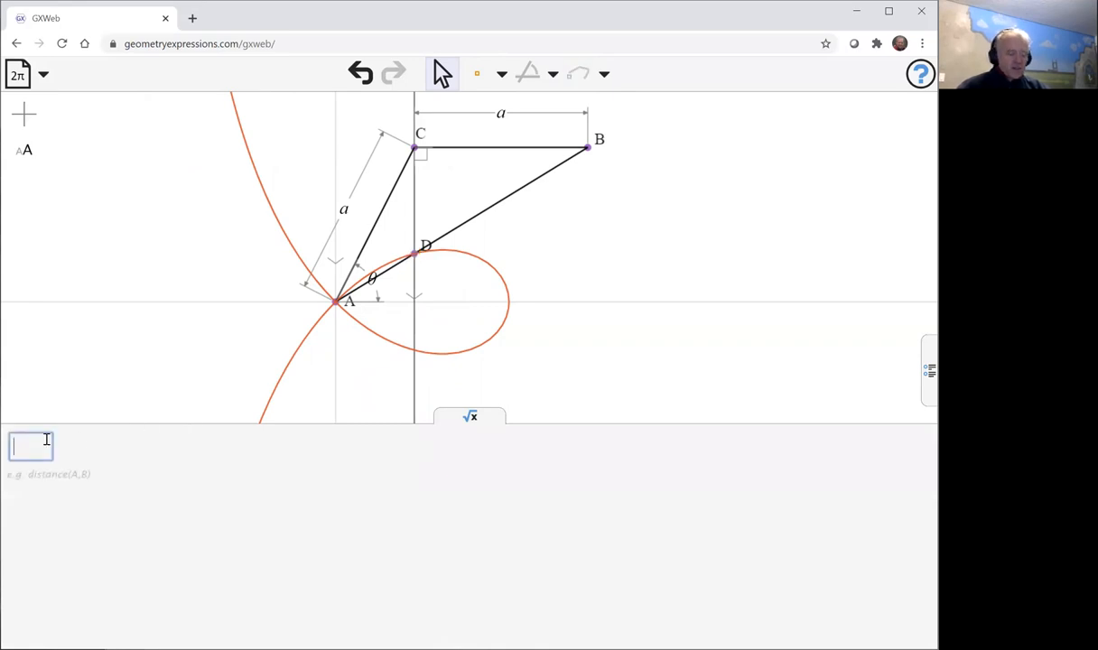
text(eq)
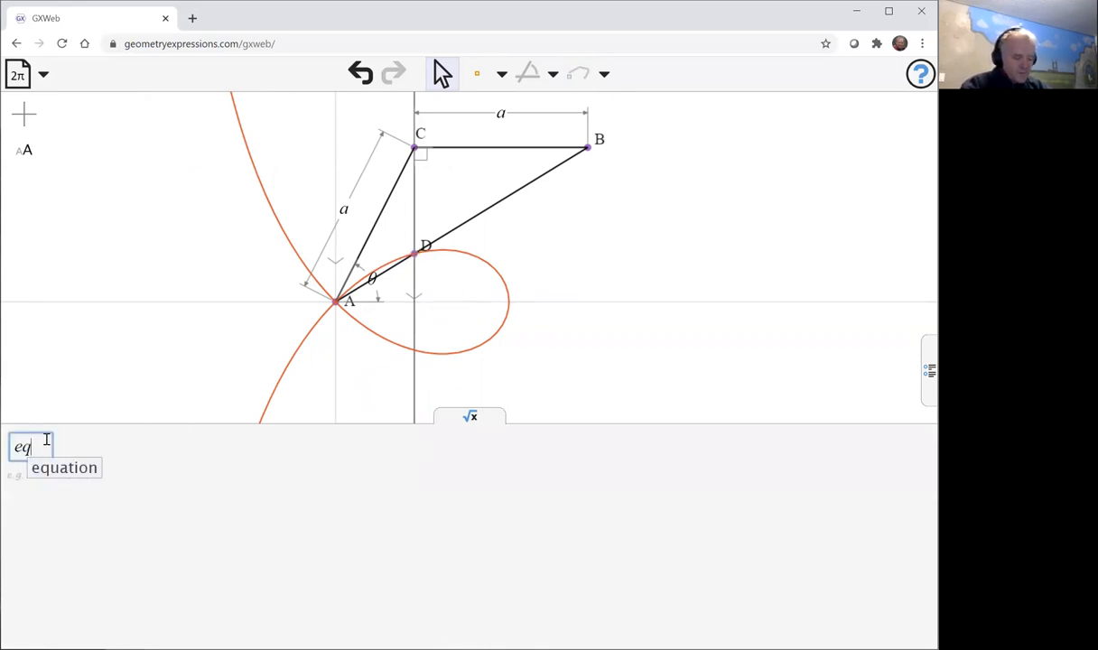
click(65, 468)
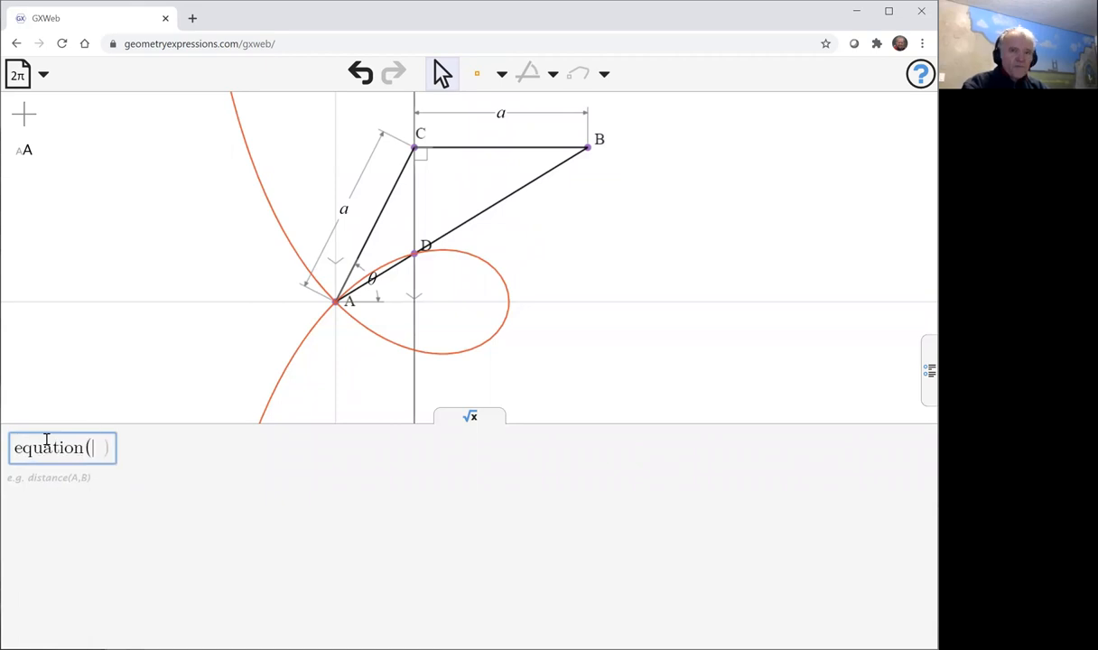
mouse_move(448, 316)
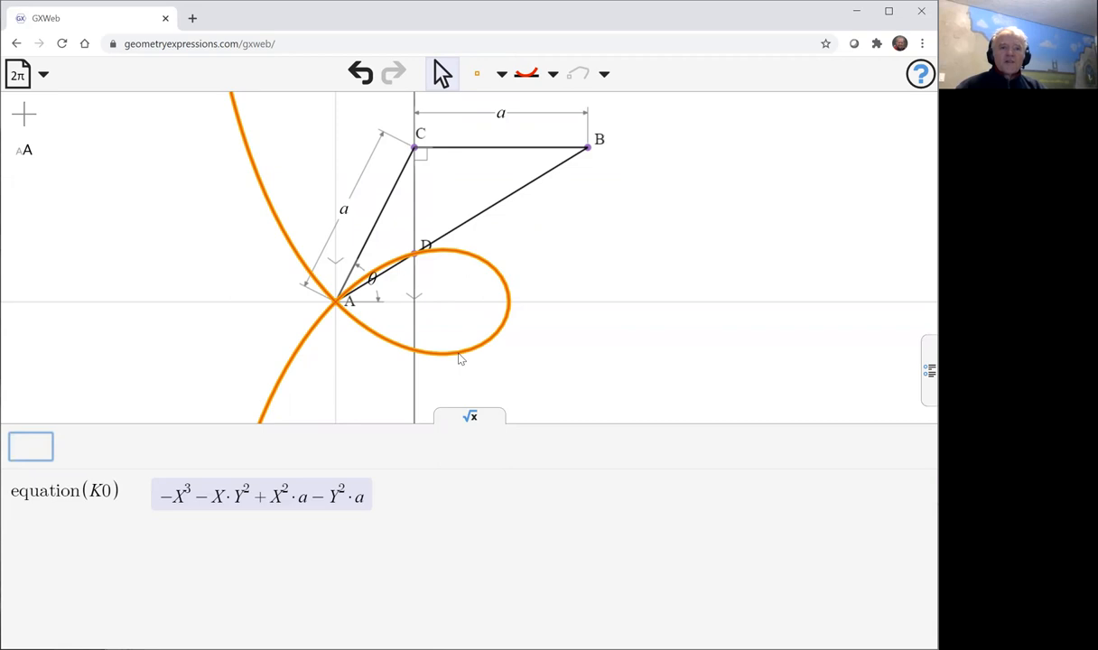
mouse_move(603, 383)
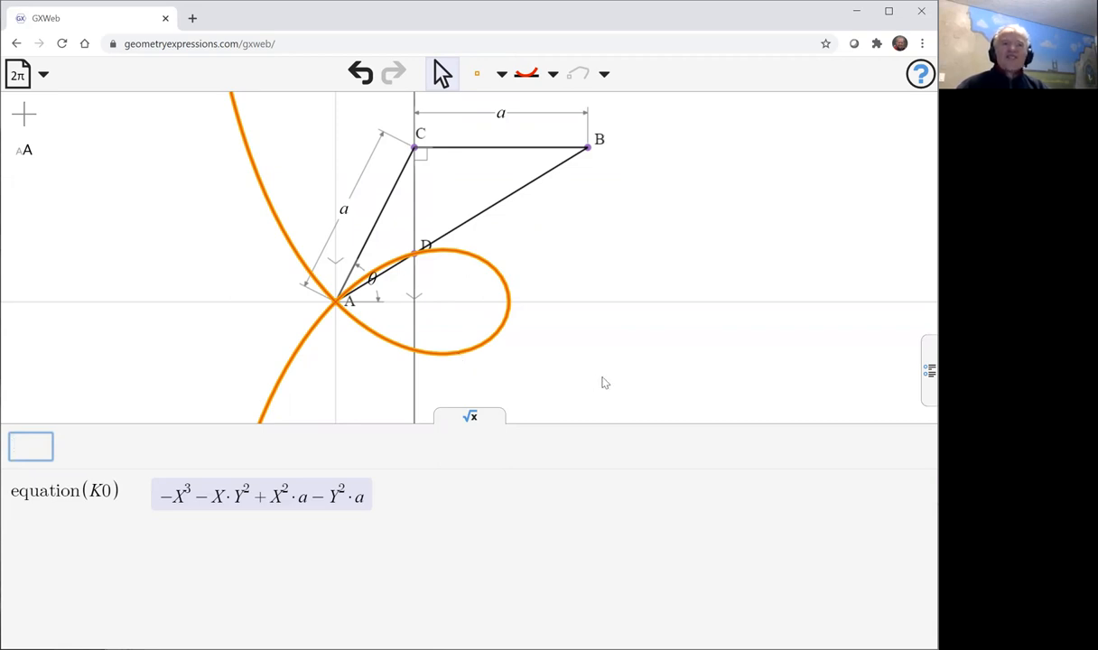